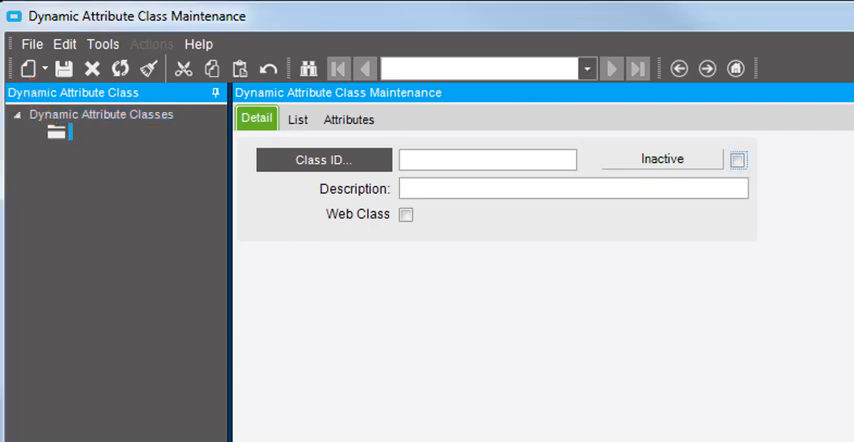
Enter BoatOps as the Class ID of the new dynamic attribute class
left_click(488, 160)
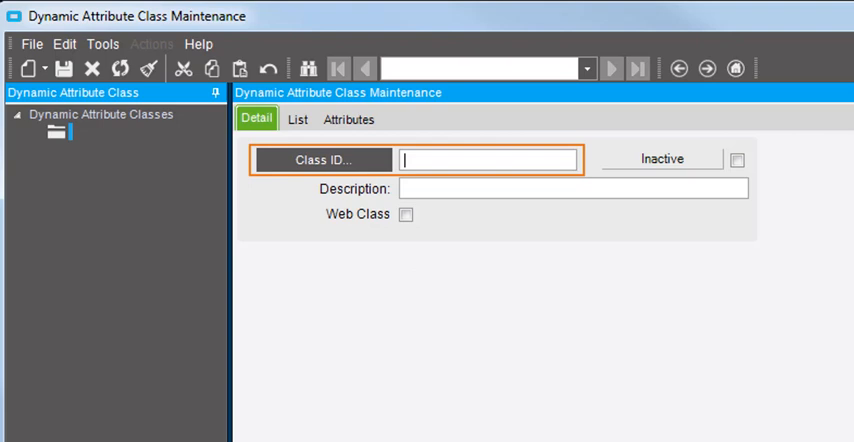
type("BoatOps")
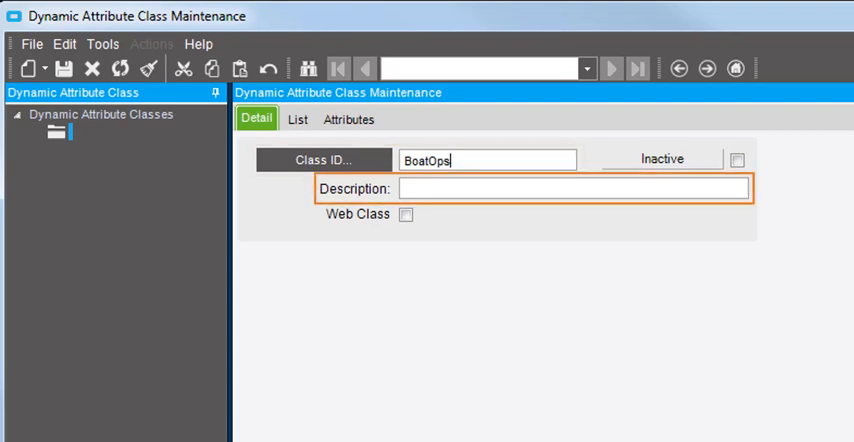
Describe the class as 'Boat Options', mark it as a Web Class, and save it
type("Boat Options")
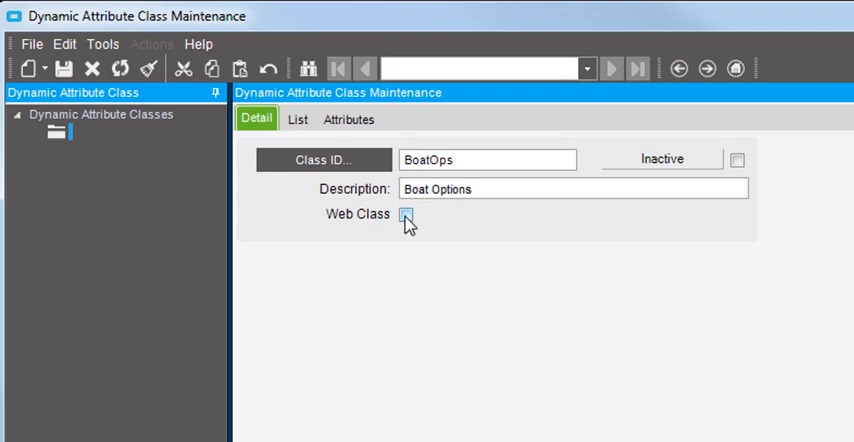
left_click(404, 214)
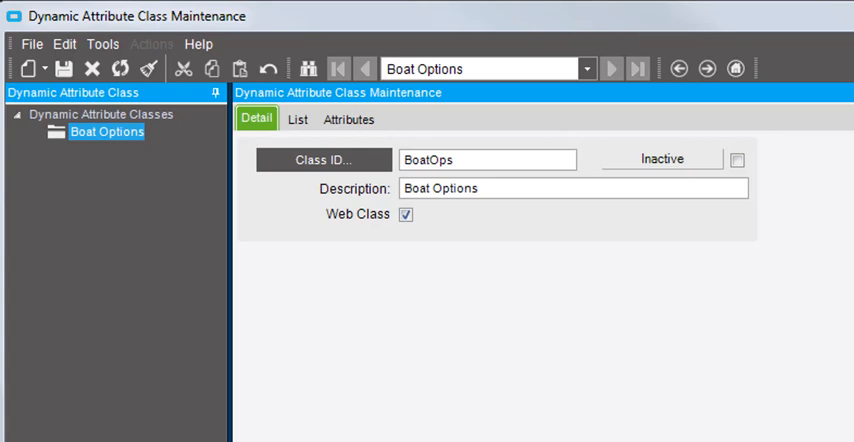
left_click(740, 160)
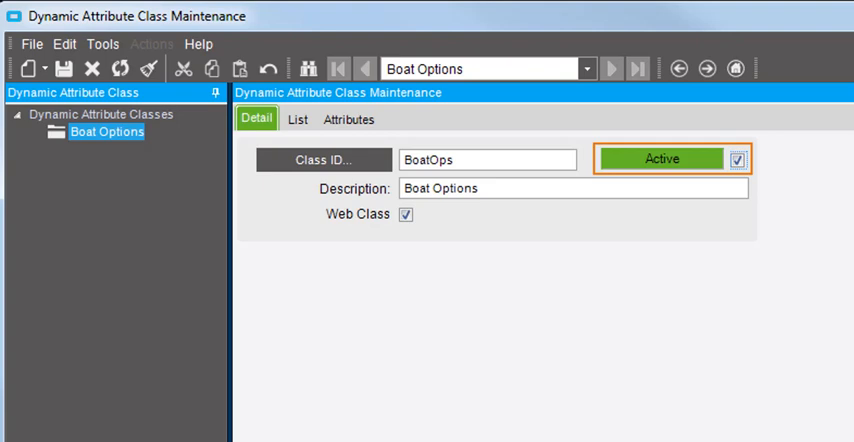
Toggle the class's active status, which Epicor rejects because the attribute is used with Configurator
left_click(90, 60)
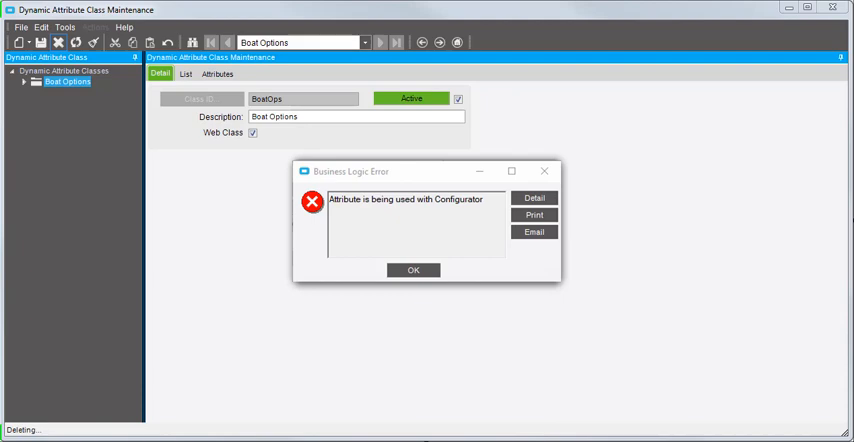
left_click(416, 268)
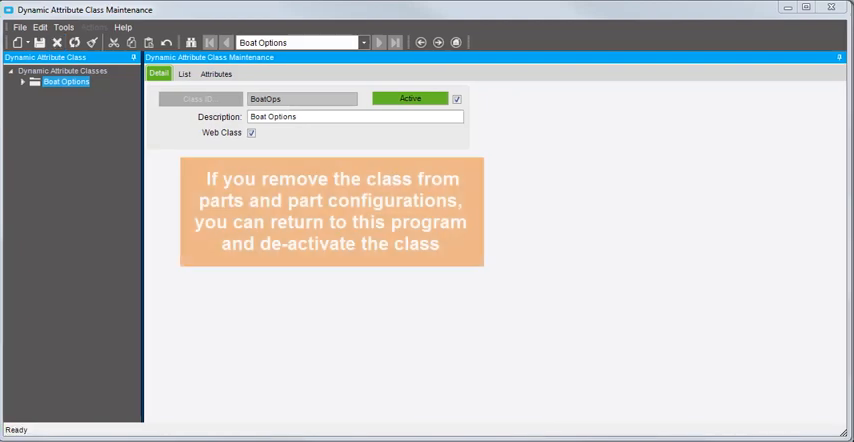